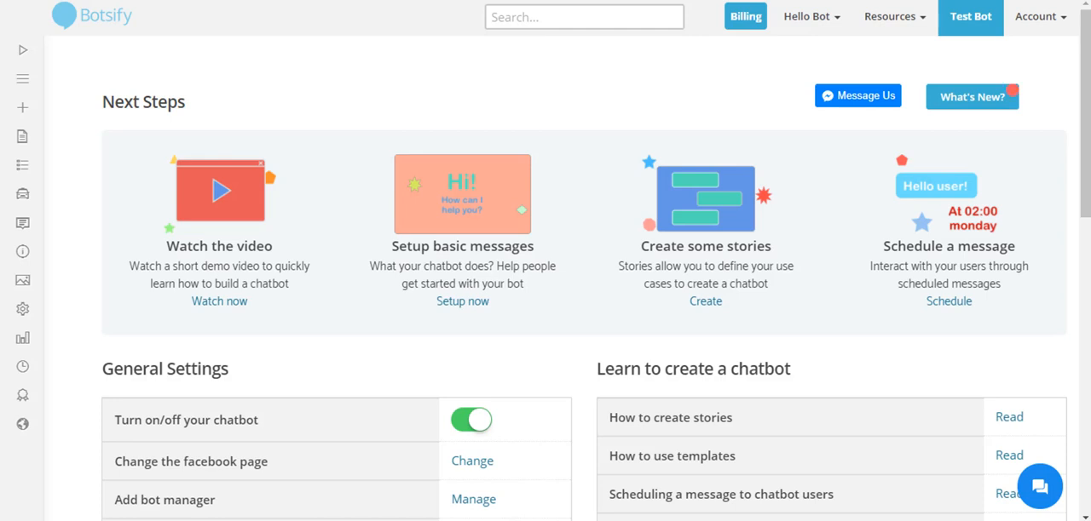
# Open the bot's Basic Messages settings from the left sidebar
pyautogui.click(22, 51)
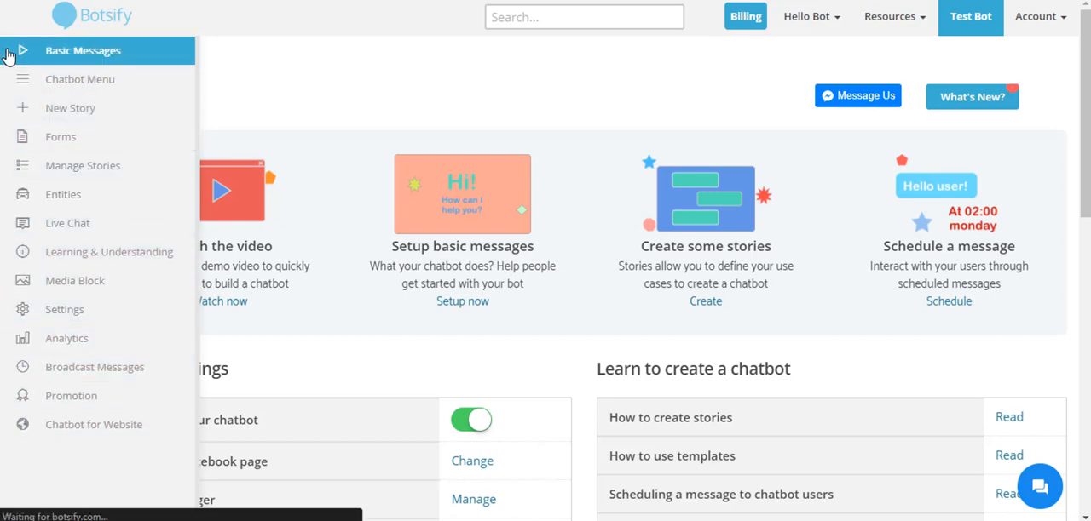
# Set the default message to the Human Help media block and save
pyautogui.click(83, 50)
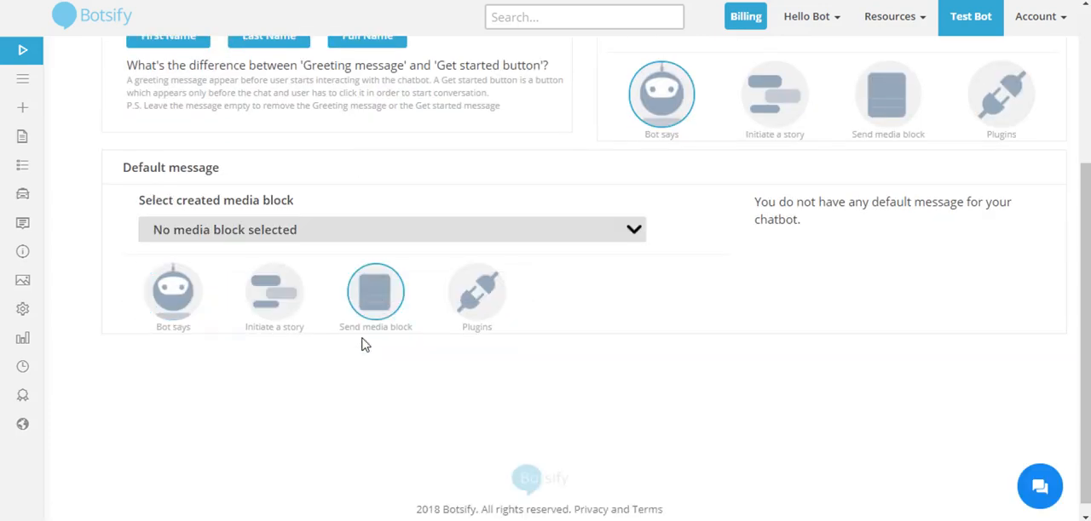
pyautogui.click(391, 230)
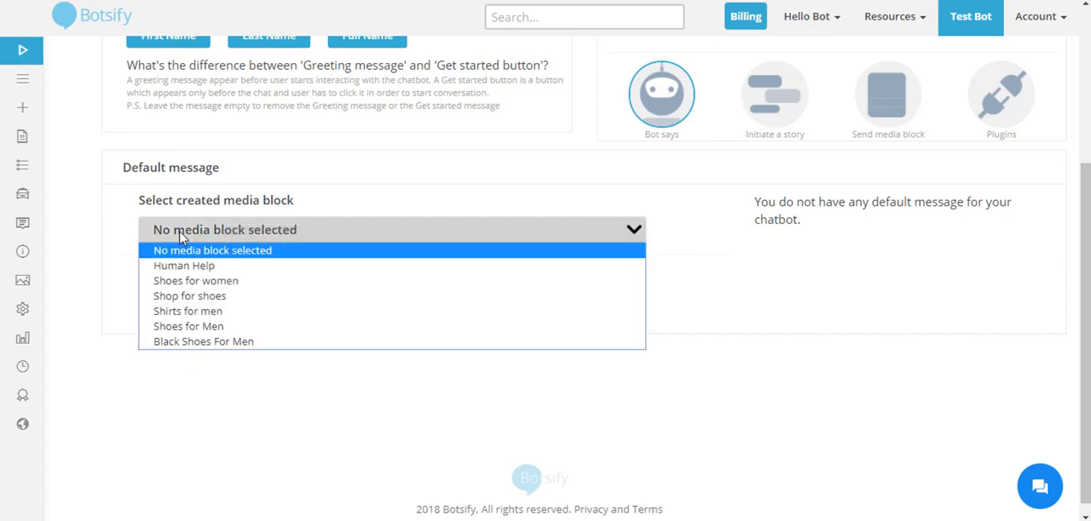
pyautogui.click(183, 265)
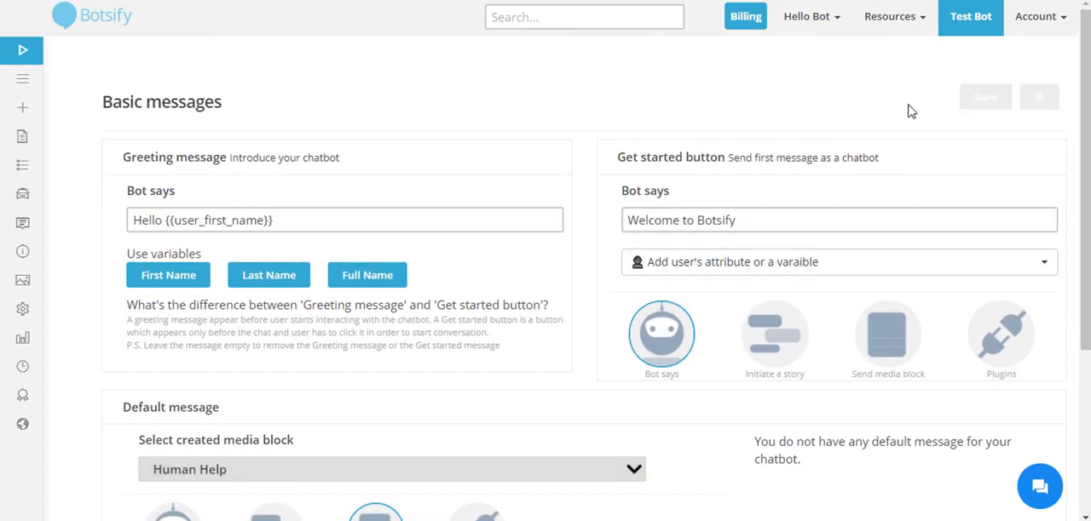
pyautogui.click(985, 96)
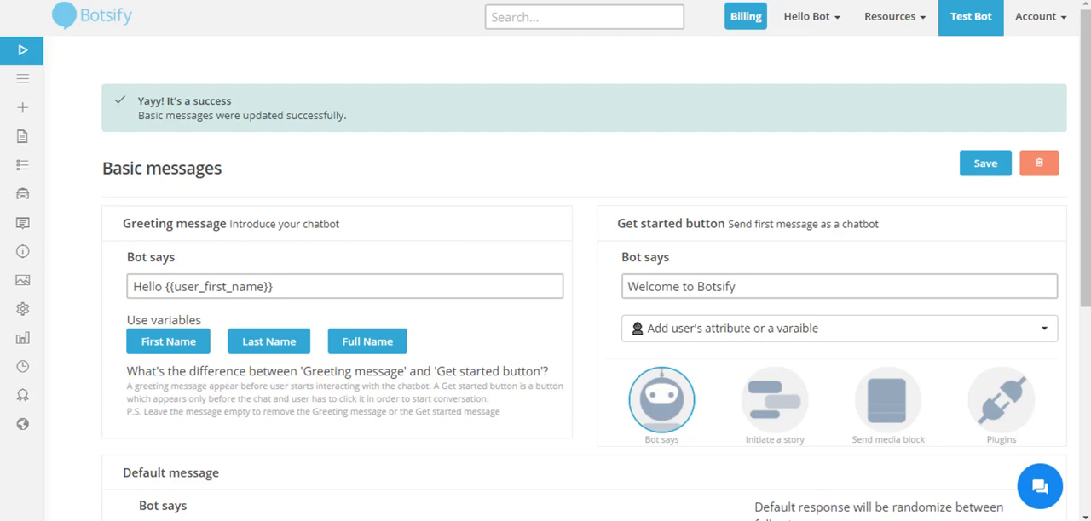
# Send 'I need help with botsify' to the bot and choose Talk to a human
pyautogui.click(969, 15)
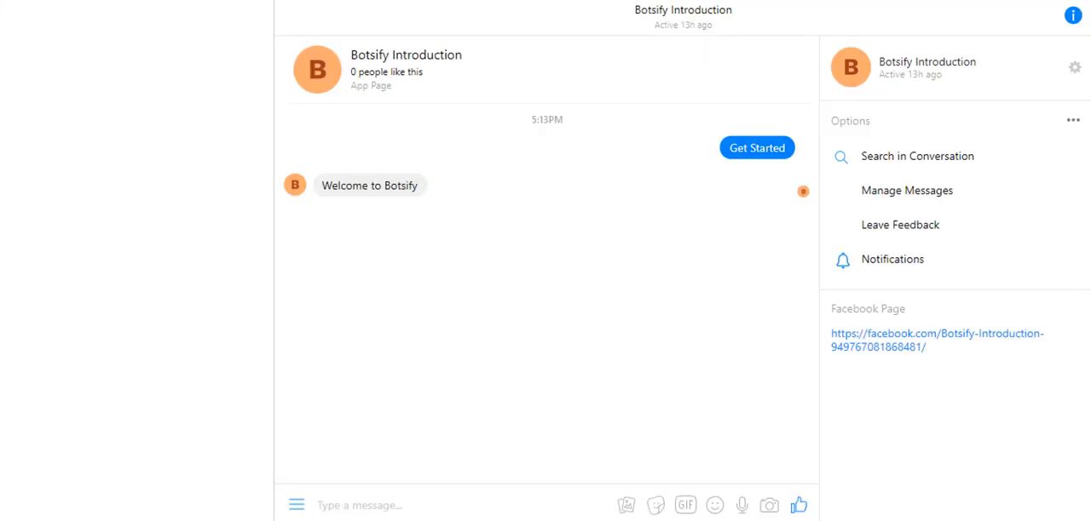
pyautogui.write('I need help with botsi')
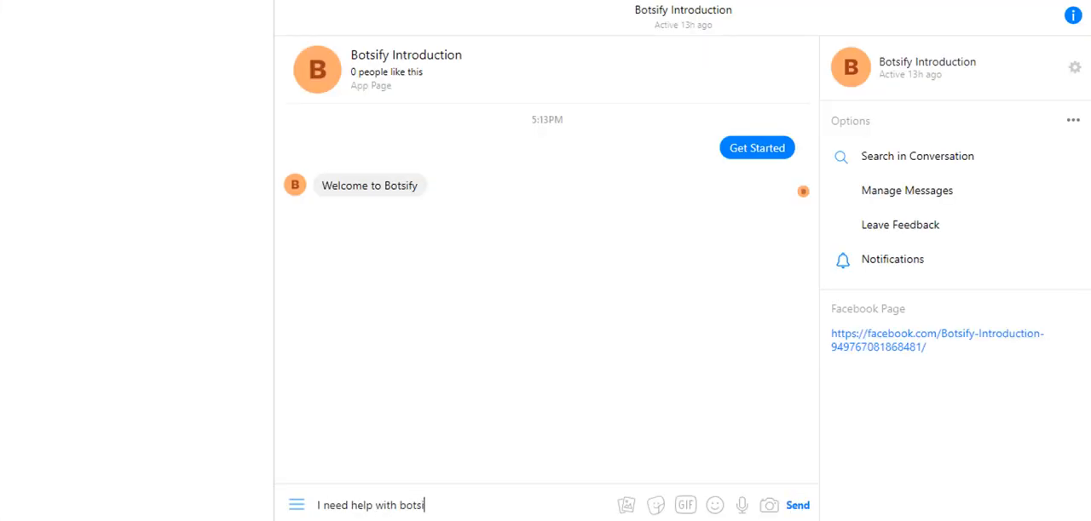
pyautogui.click(797, 505)
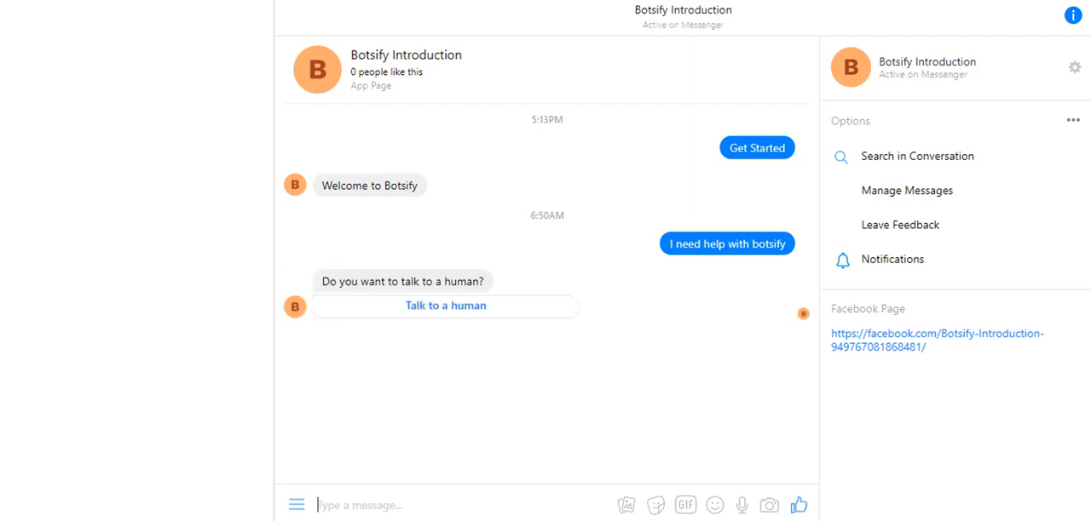
pyautogui.click(445, 305)
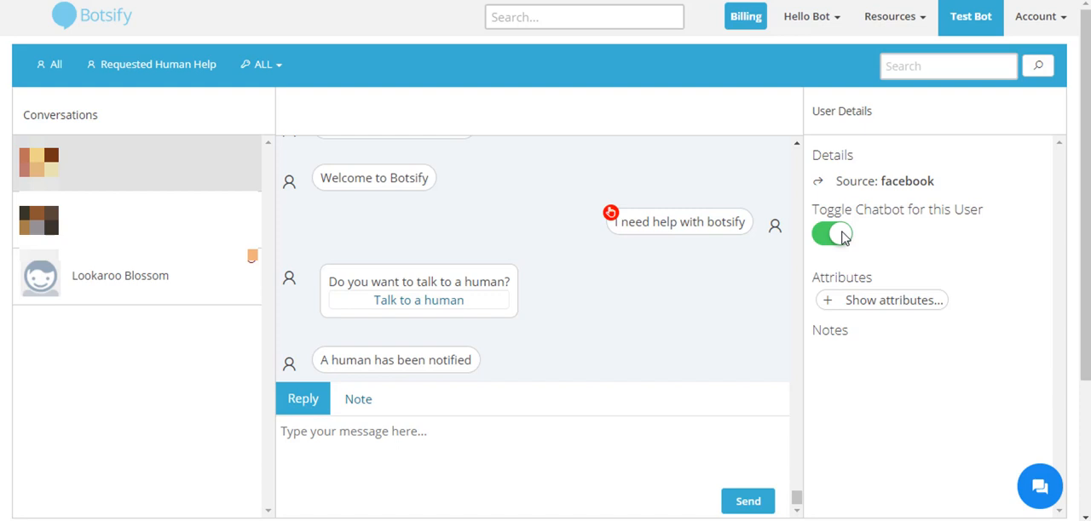
# Switch off the chatbot for this user and reply 'What seems to be the problem?'
pyautogui.click(831, 234)
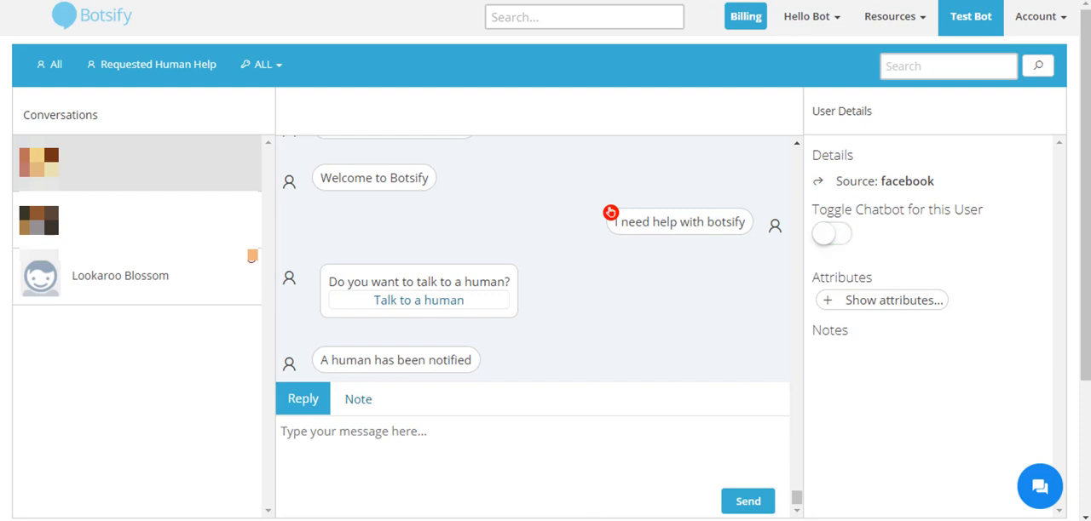
pyautogui.write('What seems to')
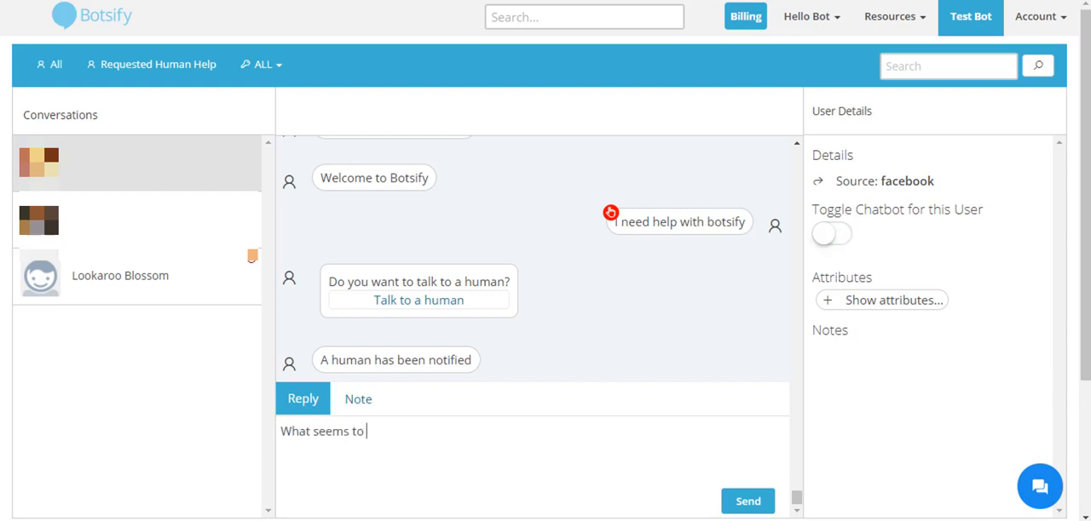
pyautogui.write('be the problem?')
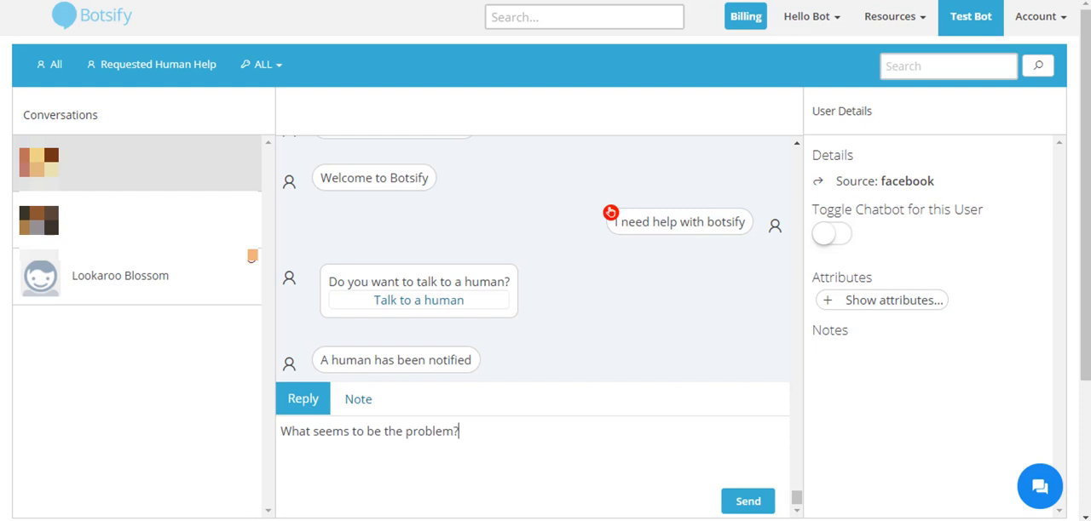
pyautogui.click(748, 501)
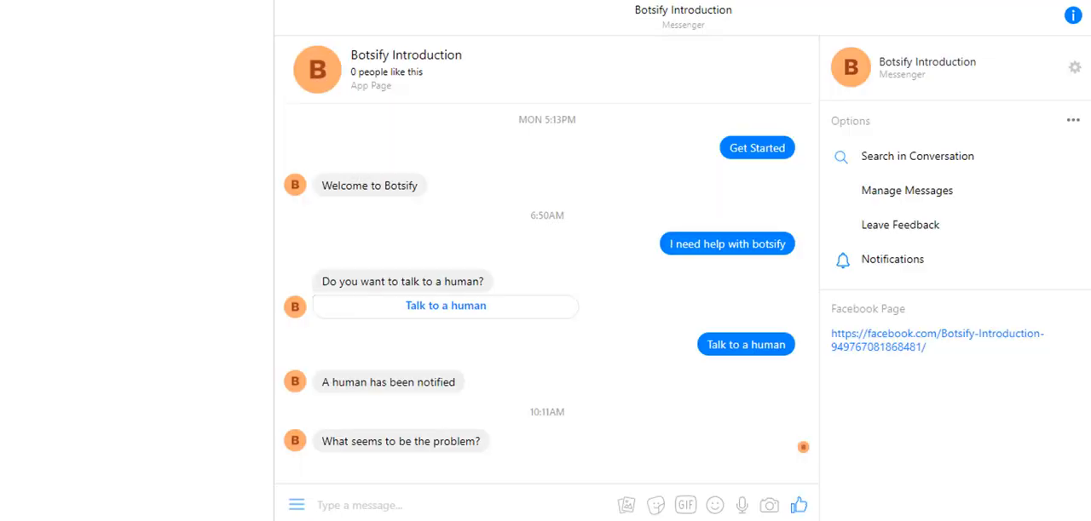
# Switch to the Botsify Demo website page after seeing the agent's reply
pyautogui.click(358, 505)
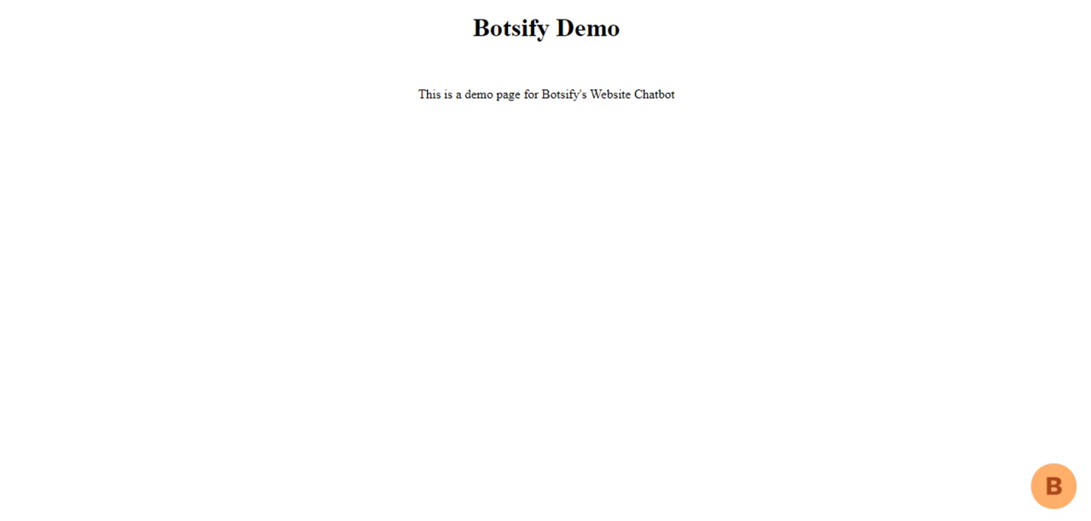
# Open the website chat widget and submit name John Sm with email johnsm
pyautogui.click(1052, 486)
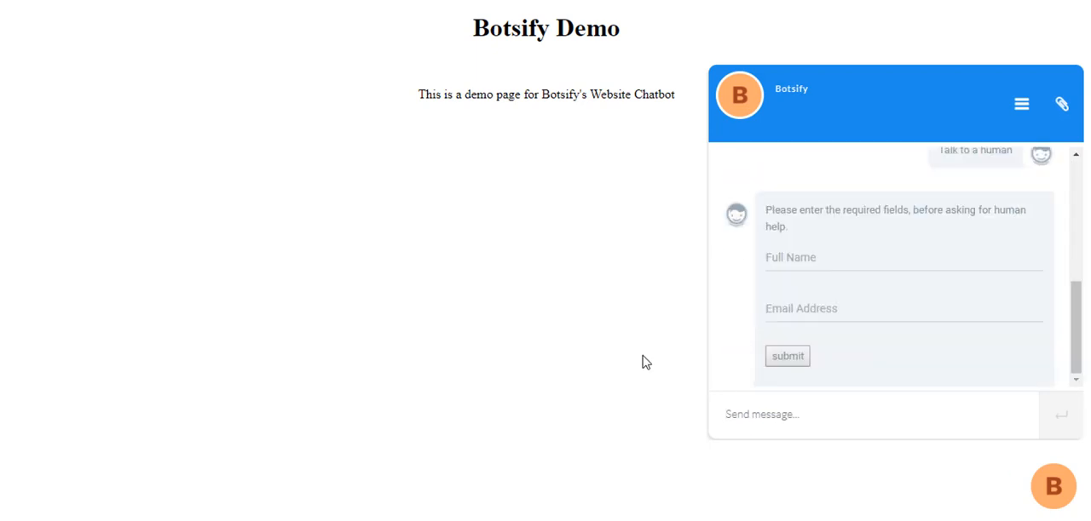
pyautogui.write('John Sm')
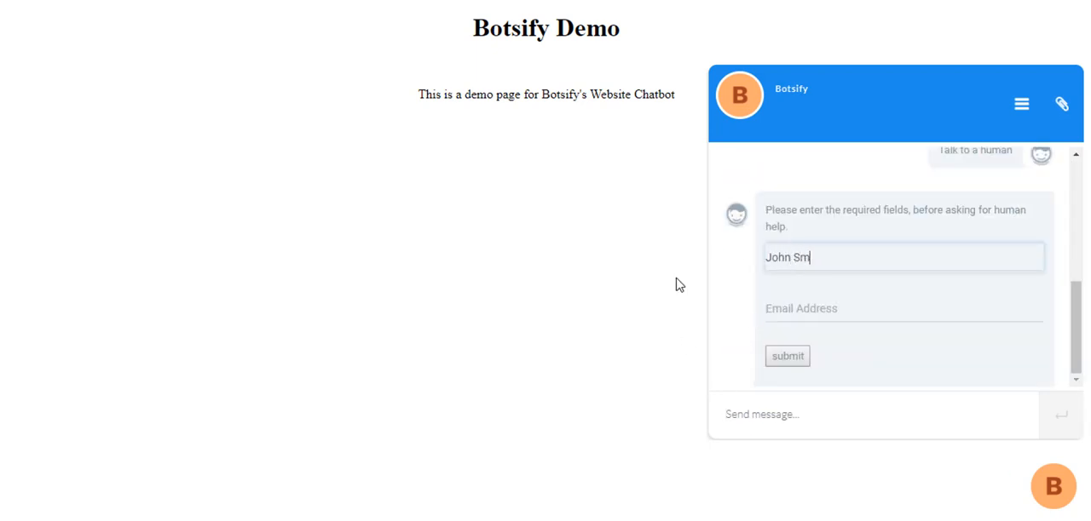
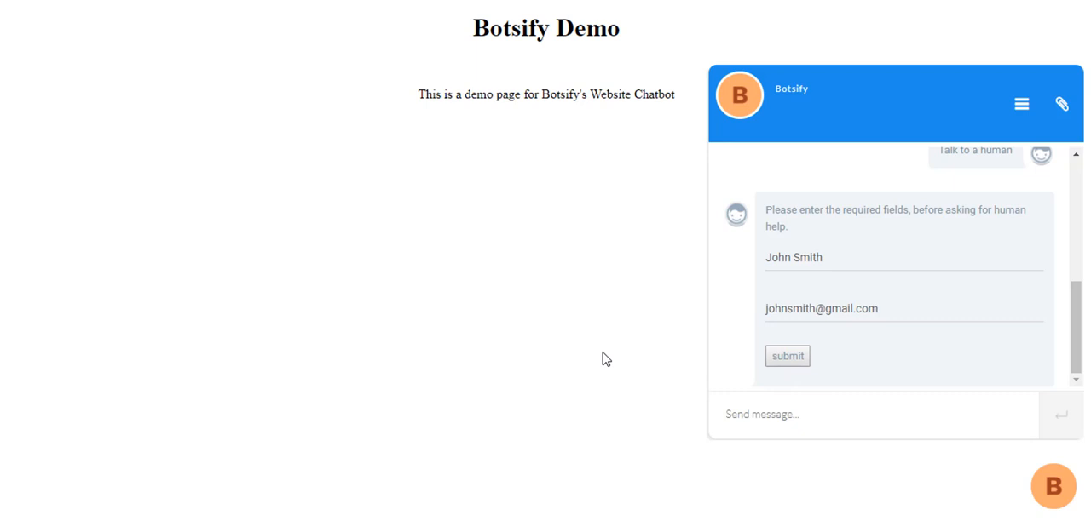
pyautogui.click(787, 356)
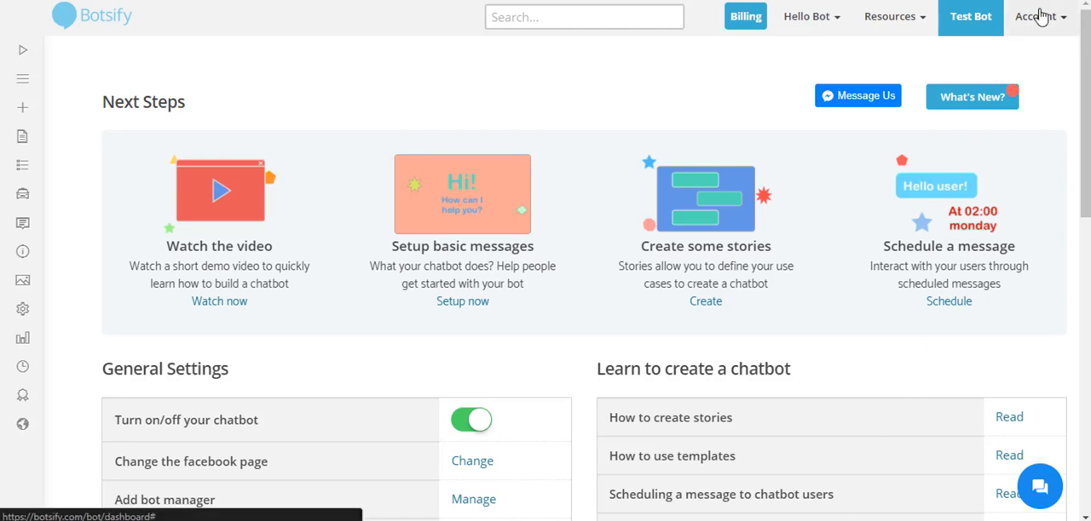
# Choose Enable Notification from the Account dropdown
pyautogui.click(1038, 15)
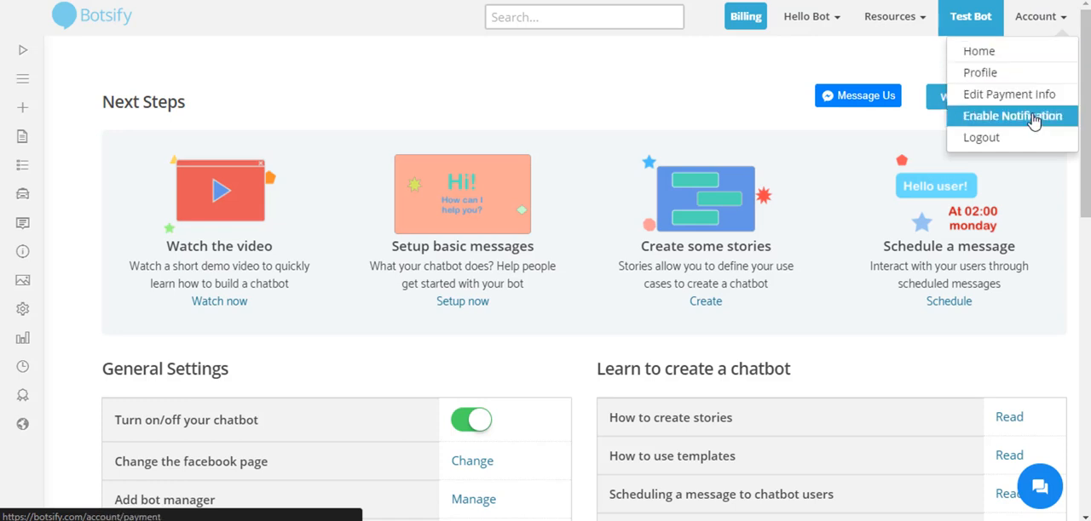
pyautogui.click(1011, 116)
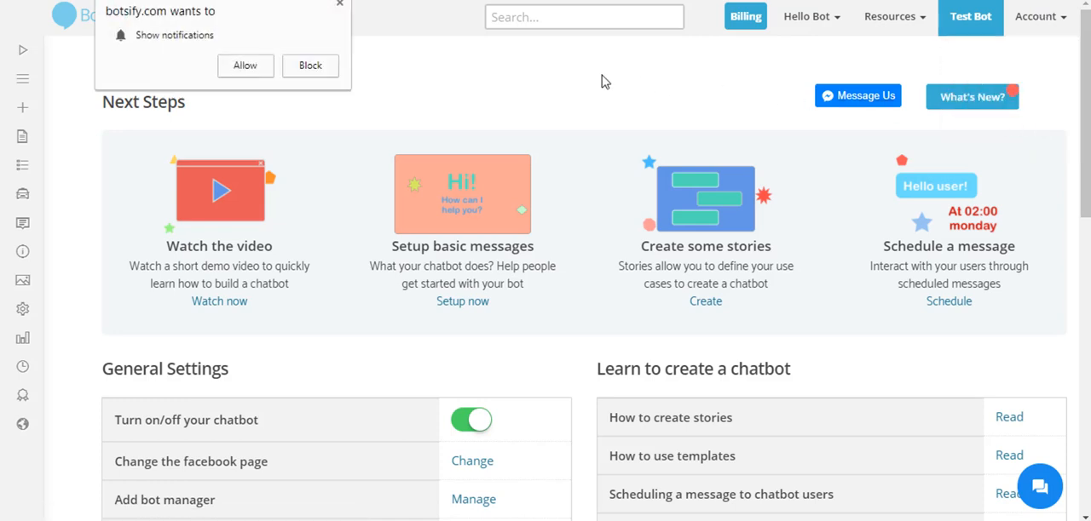